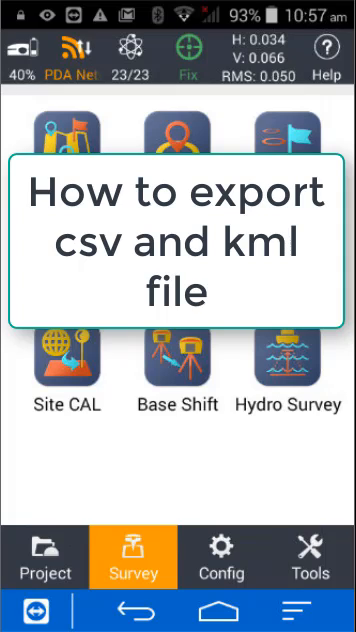
Review myproject1's five stored points sorted by Name, scrolling across the coordinate columns.
click(45, 558)
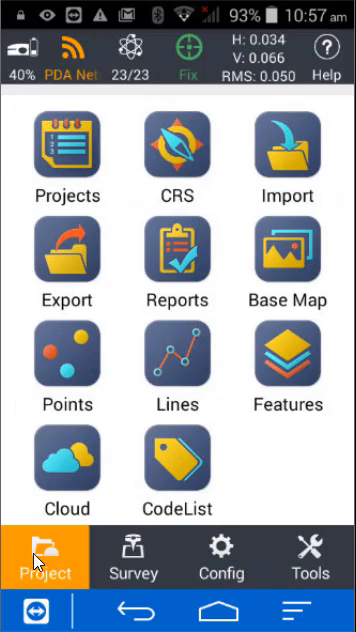
mouse_move(77, 378)
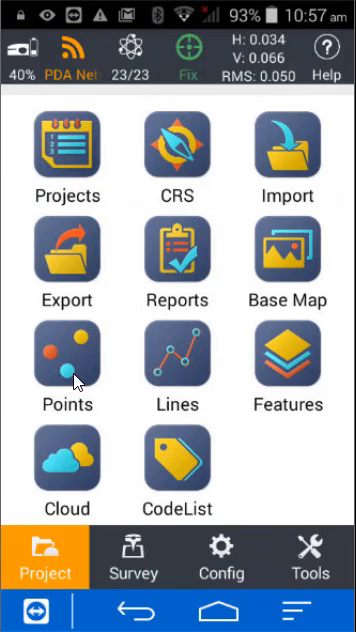
click(67, 366)
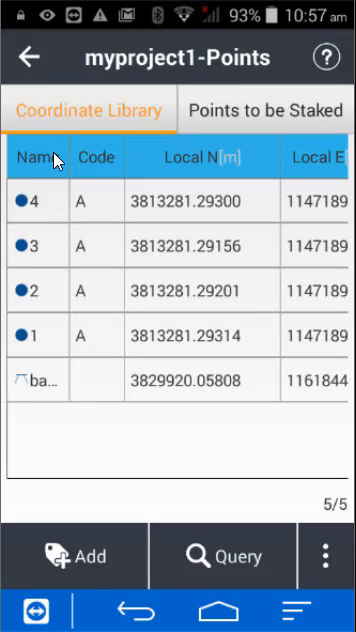
click(35, 157)
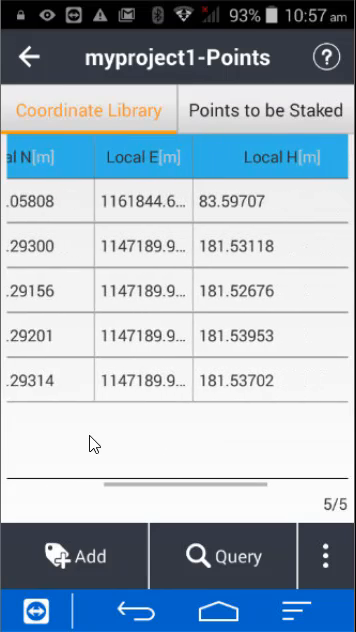
scroll(left, 3)
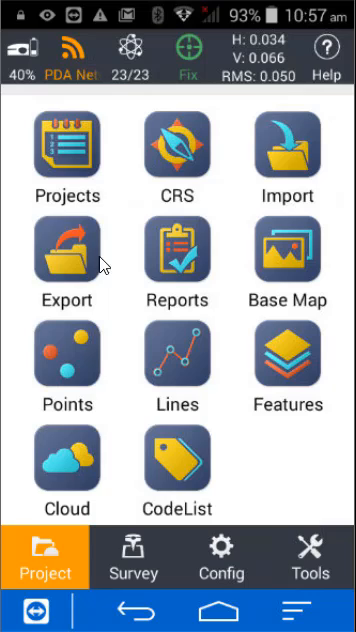
Start the point export with Survey and Input points included and Base Point excluded.
click(67, 253)
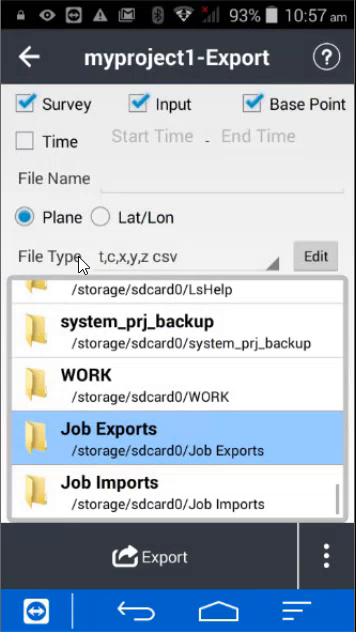
mouse_move(33, 104)
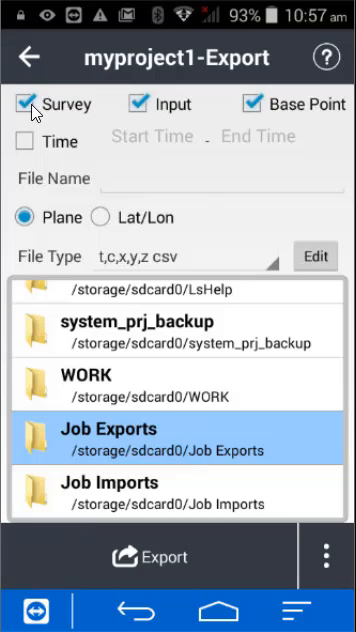
click(251, 104)
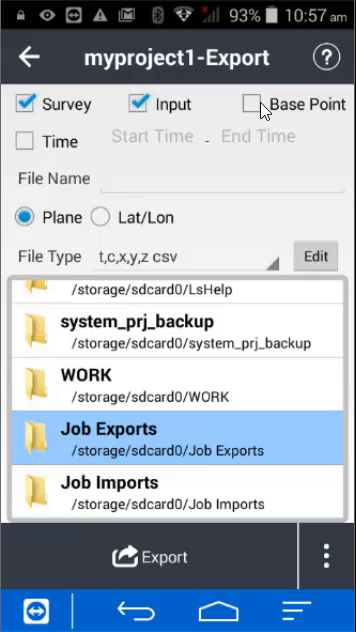
click(131, 104)
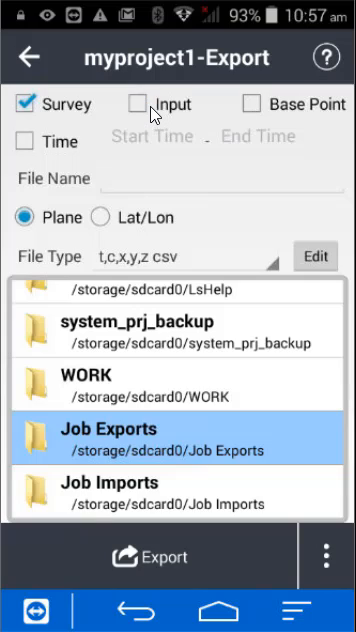
click(137, 104)
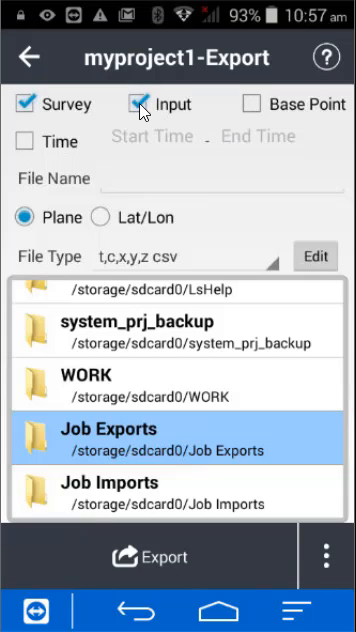
mouse_move(277, 270)
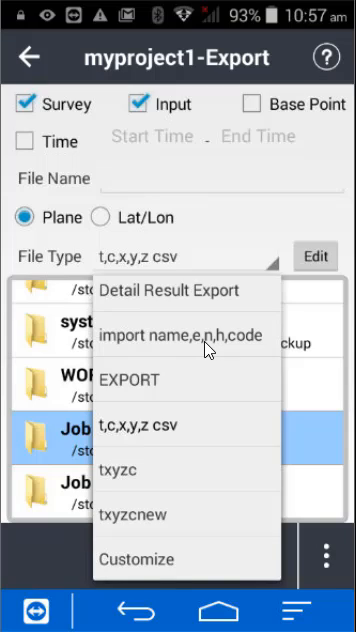
mouse_move(160, 565)
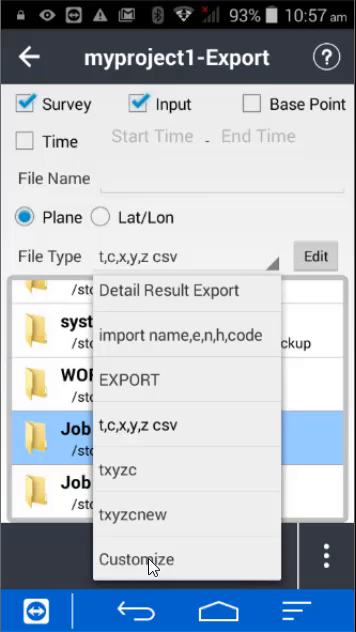
Create a custom format with Name, Code, n, e, h fields, comma separator and 0.000 decimals.
click(137, 559)
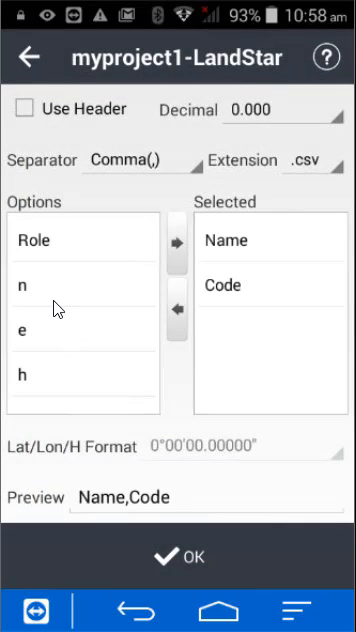
click(176, 247)
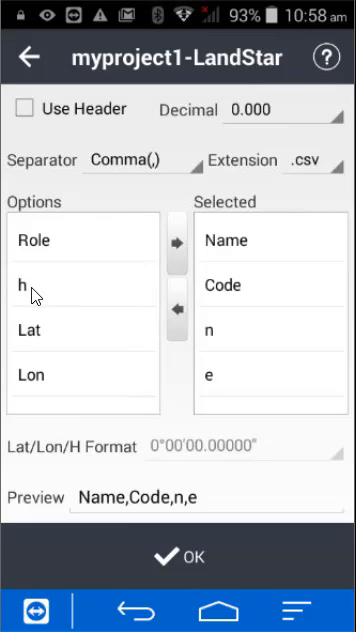
click(140, 160)
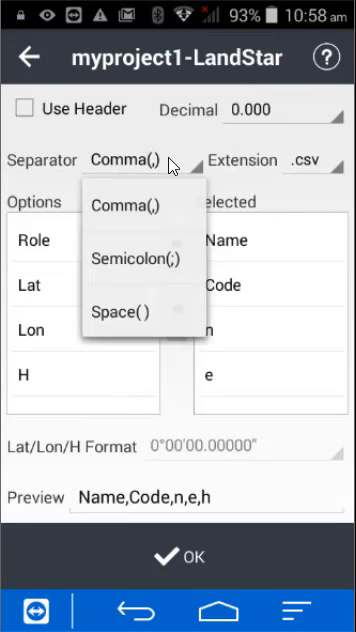
click(124, 204)
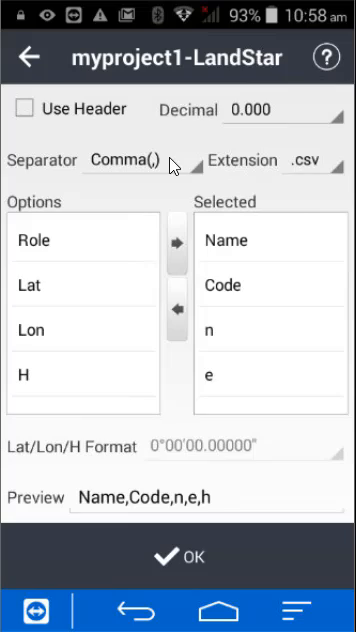
mouse_move(325, 165)
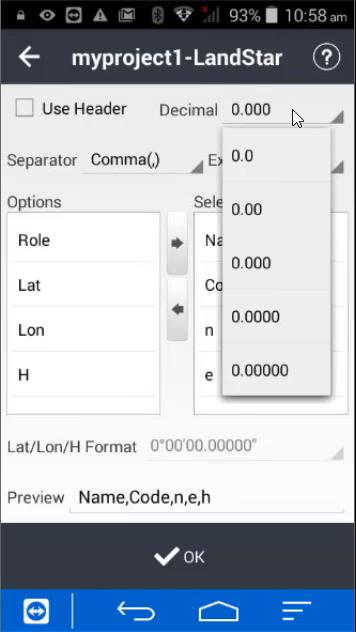
click(253, 262)
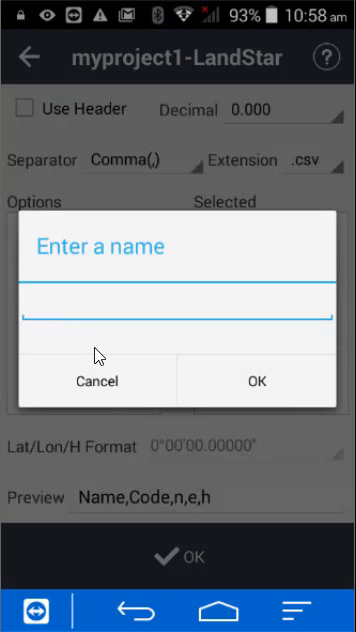
Name the custom format 'my format ncneh' and set it as the export file type.
text(my f)
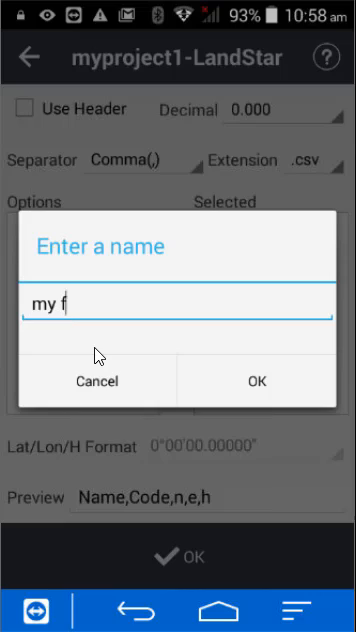
text(ormat)
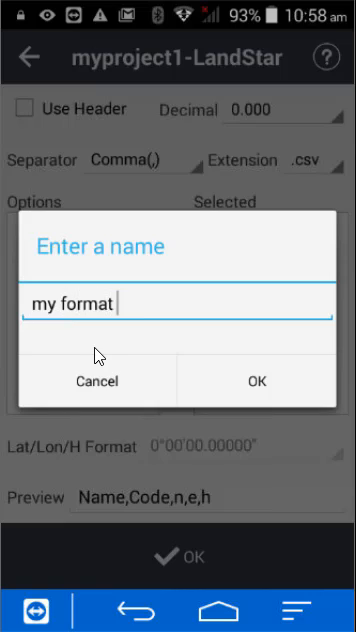
text(nd)
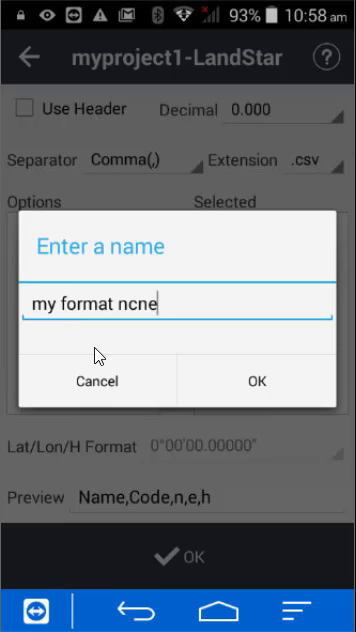
text(h)
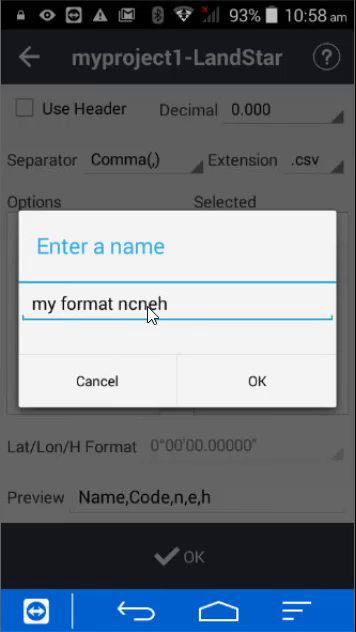
click(256, 381)
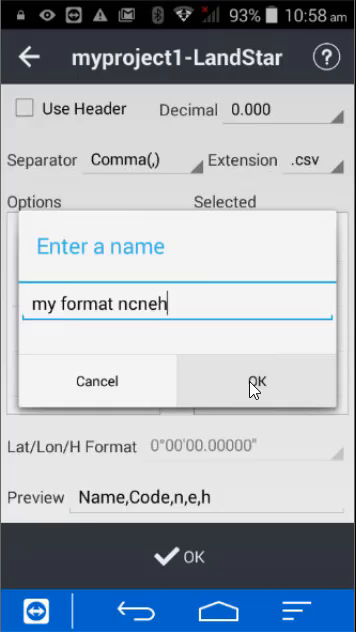
click(257, 381)
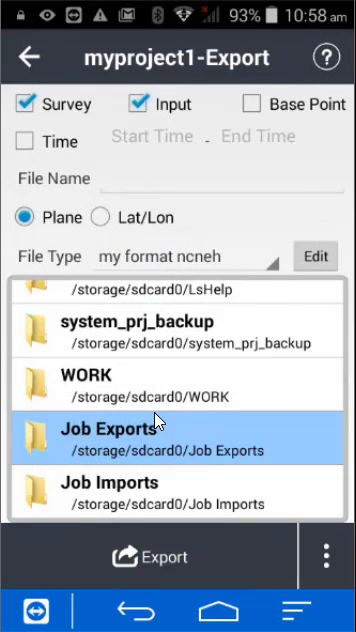
mouse_move(95, 403)
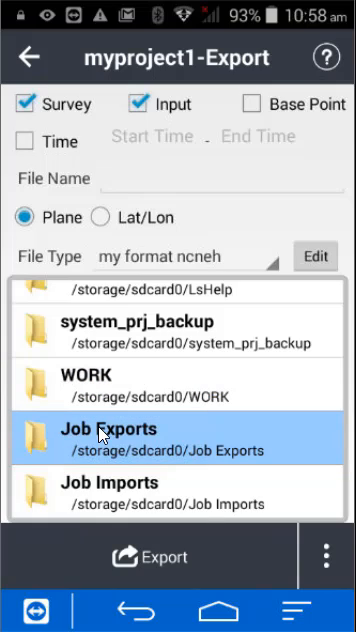
mouse_move(115, 355)
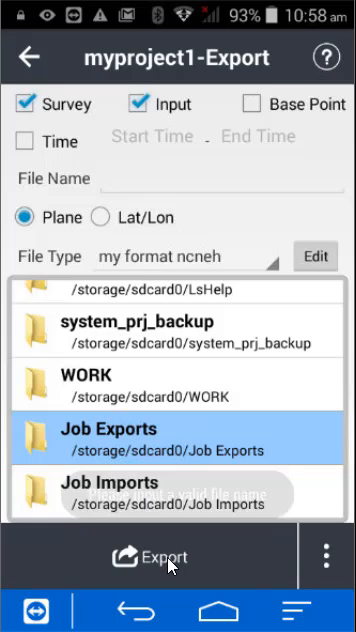
Export the points as 'my exported points' CSV into the Job Exports folder.
click(148, 558)
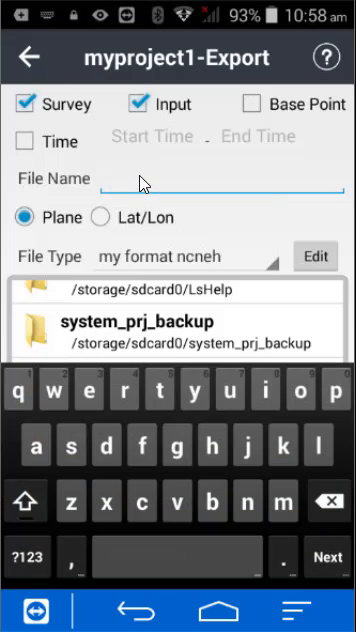
text(my exported p)
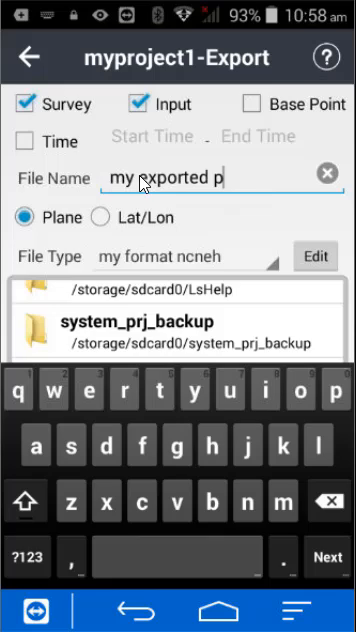
text(oints)
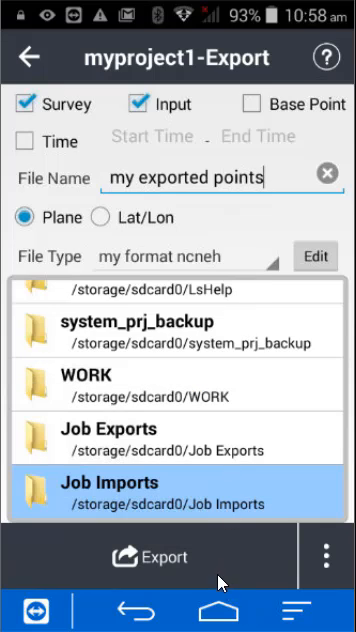
click(148, 557)
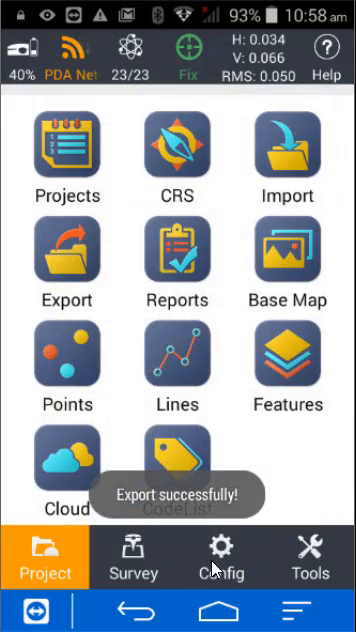
Export a KML file named 'my exported points' from Reports into Job Exports.
click(176, 263)
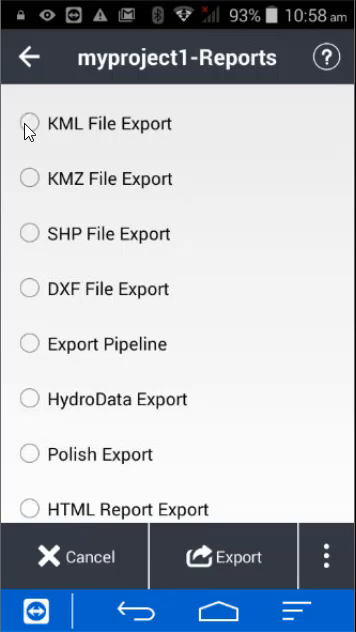
click(26, 123)
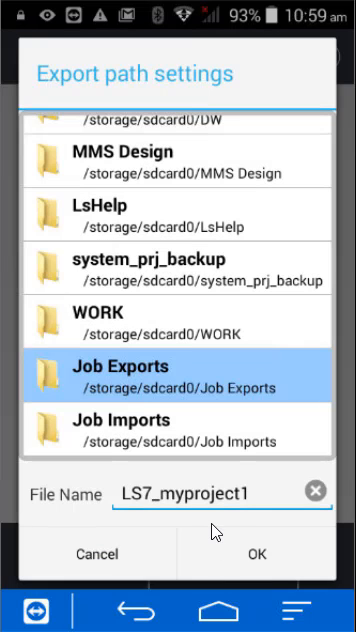
mouse_move(300, 497)
text(m)
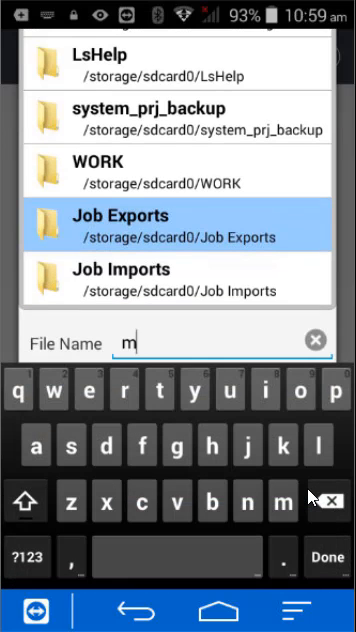
text(y exporte)
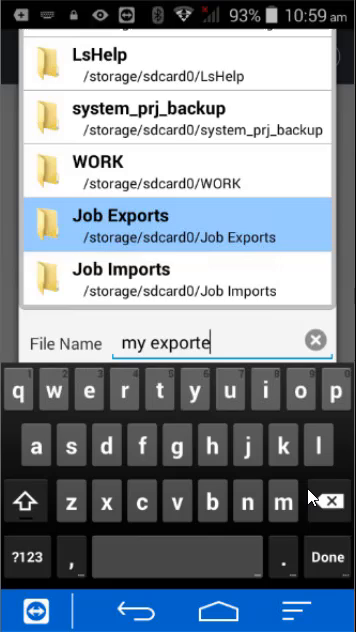
text(d points)
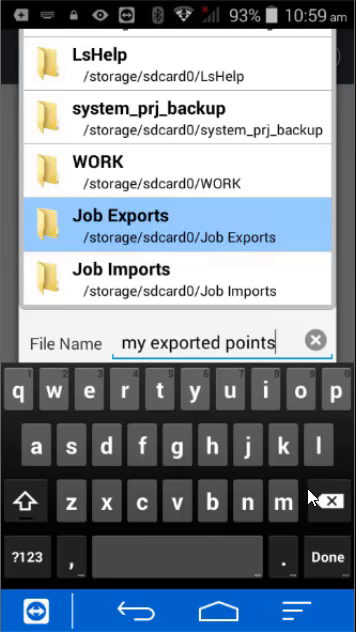
mouse_move(151, 481)
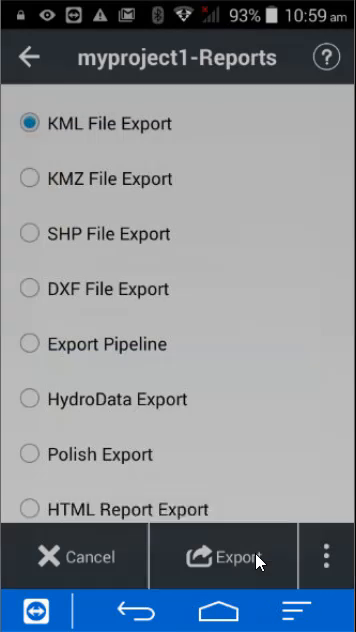
click(220, 556)
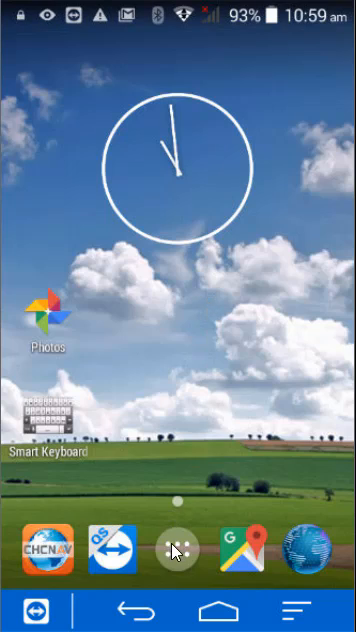
Leave LandStar 7 and launch the phone's File Manager.
click(176, 548)
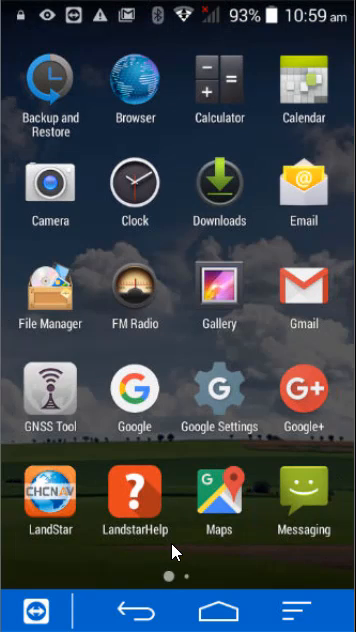
click(49, 295)
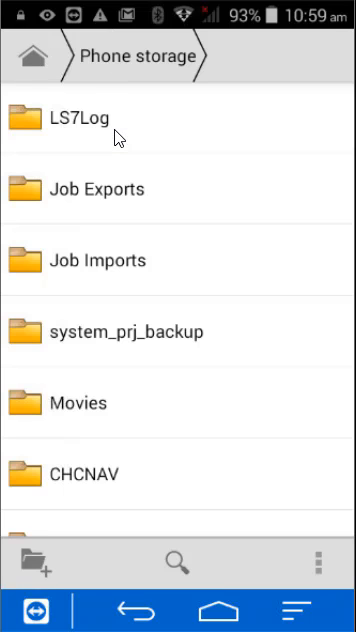
Open Job Exports, showing my exported points.csv and my exported points.kml.
click(97, 189)
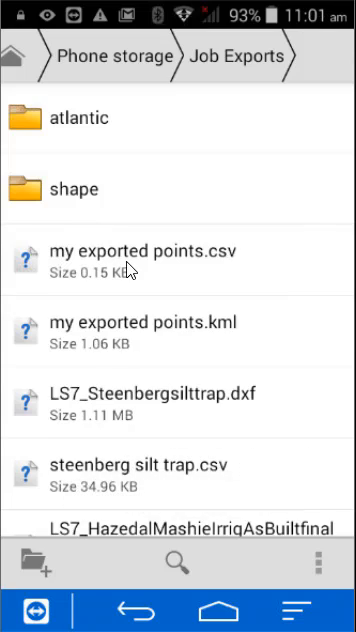
mouse_move(180, 272)
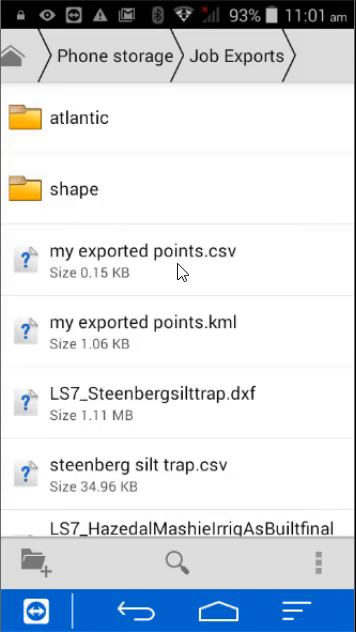